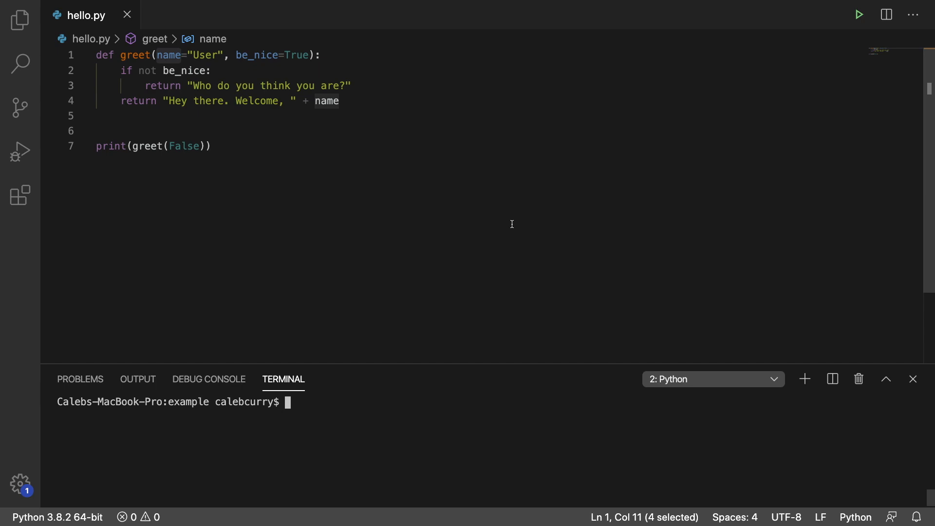
pyautogui.moveTo(483, 212)
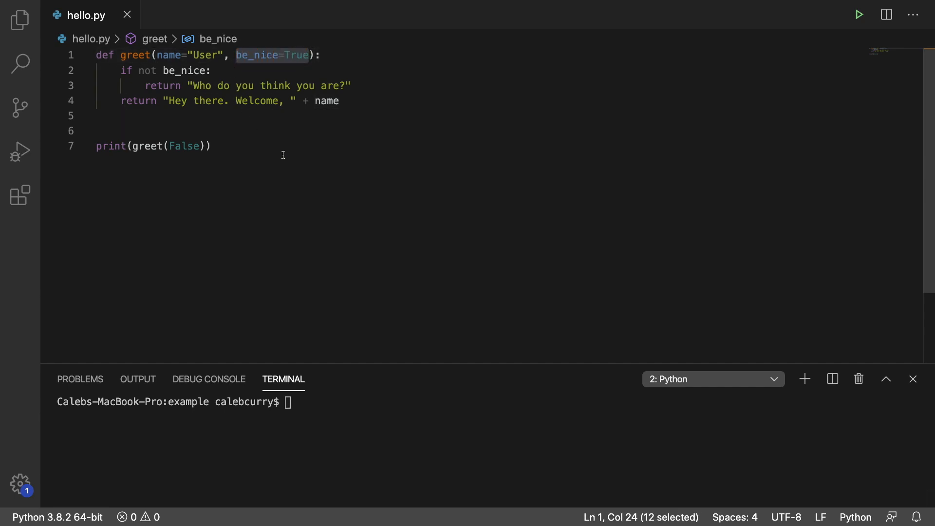
# Change the call to greet(be_nice=False) and run hello.py, printing 'Who do you think you are?'.
pyautogui.click(226, 55)
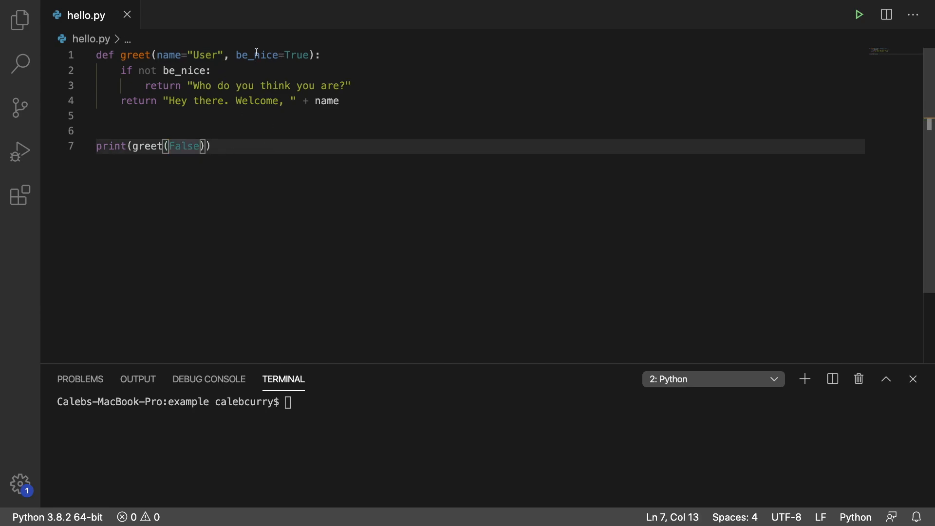
pyautogui.moveTo(284, 181)
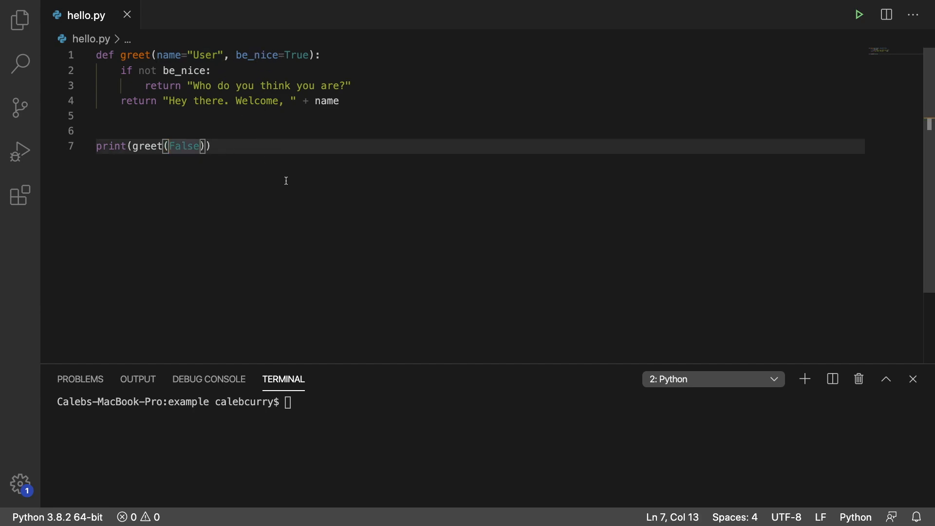
pyautogui.write('be_nivr')
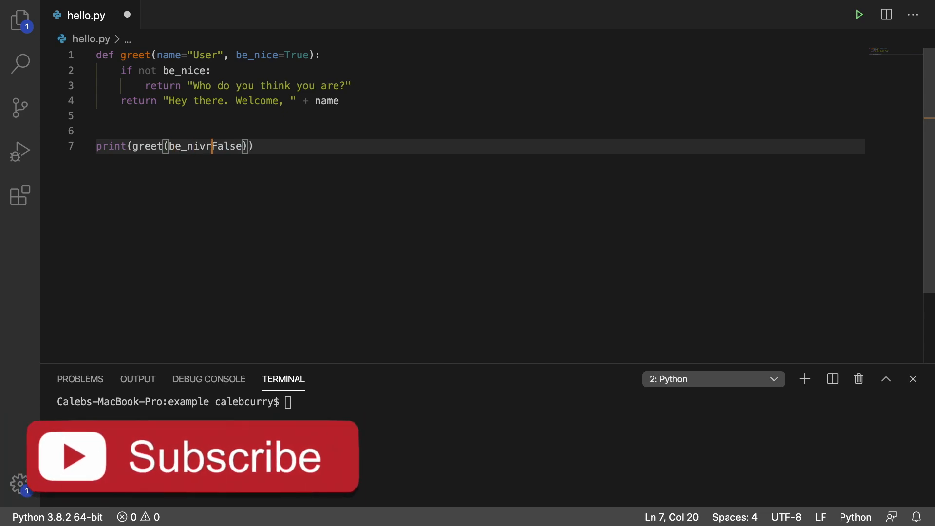
pyautogui.write('=')
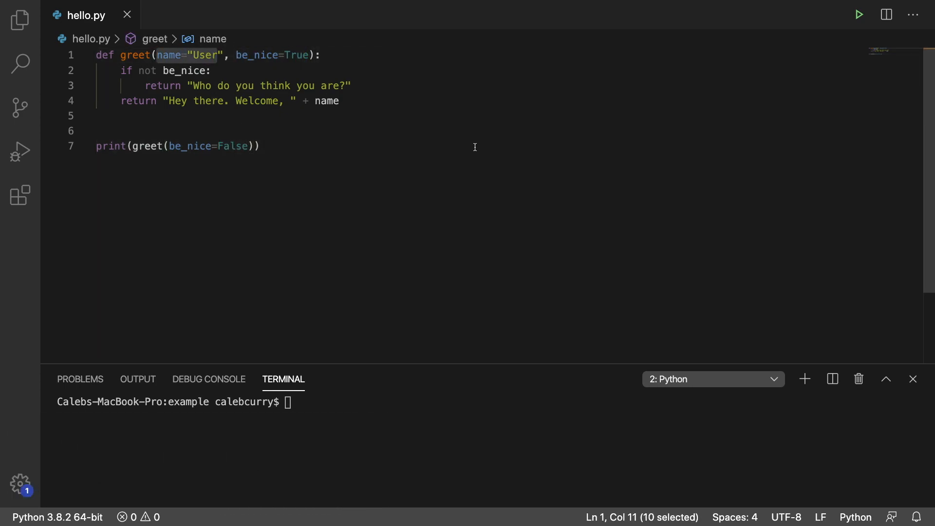
pyautogui.click(857, 14)
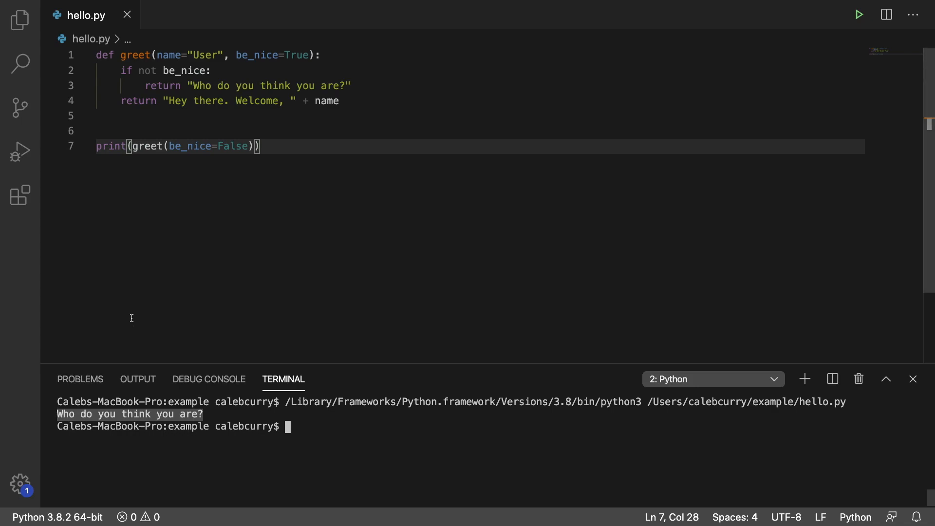
pyautogui.click(352, 86)
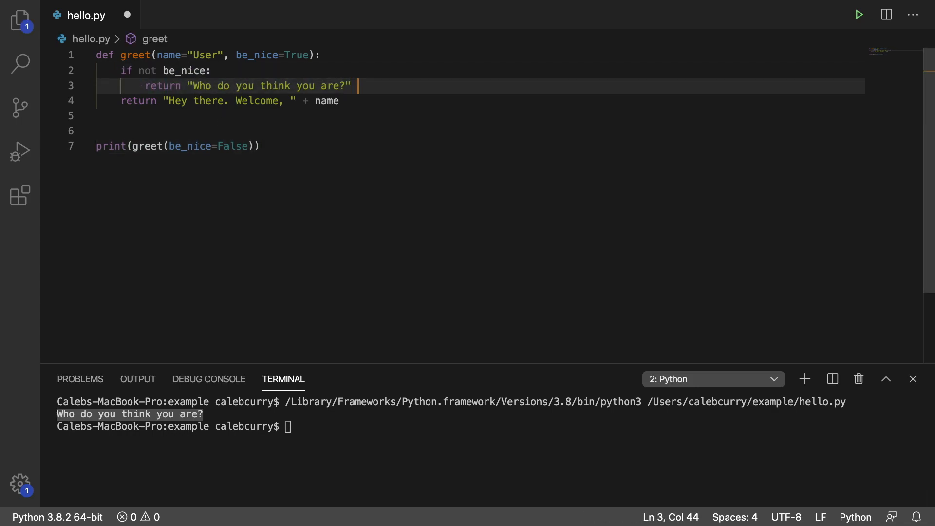
# Append + name to the rude message and rerun, printing 'Who do you think you are? User'.
pyautogui.write('+')
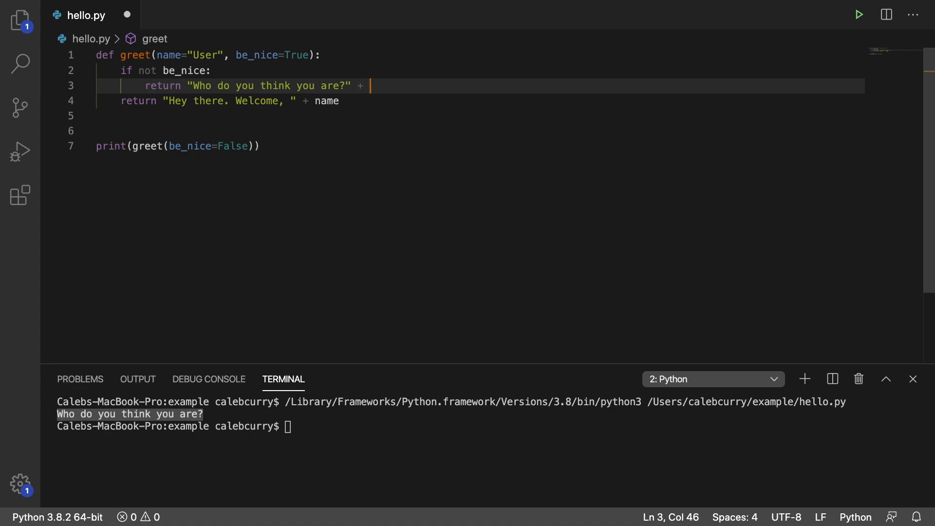
pyautogui.write('name')
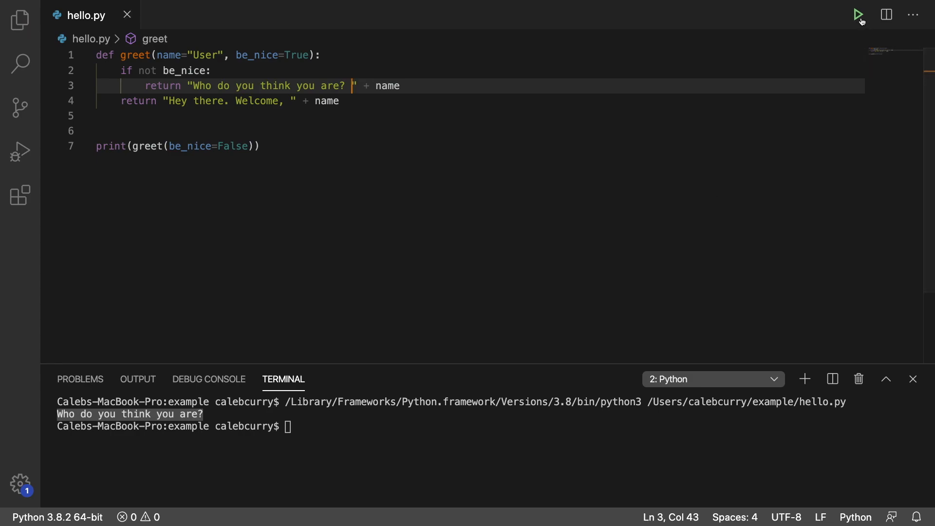
pyautogui.click(858, 14)
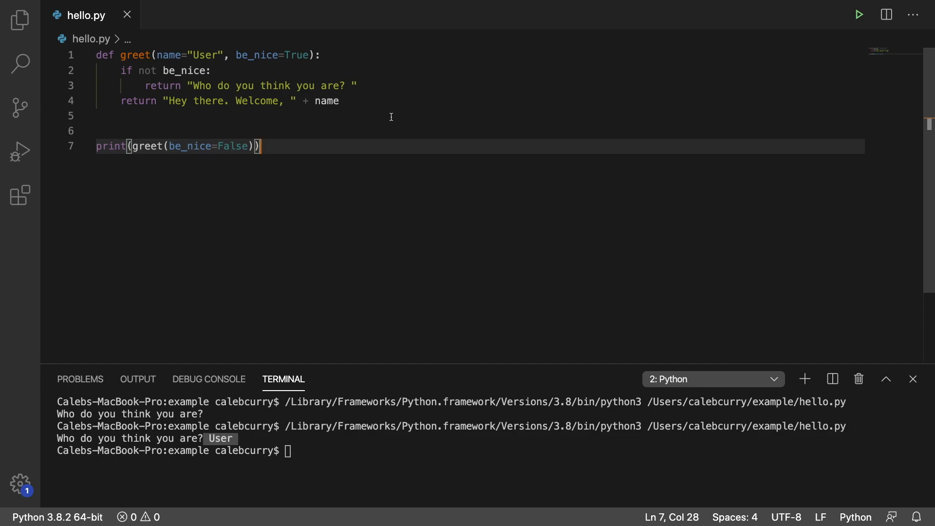
# Add print("hey", 5, 5, …, end=" ") on line 9 and run it to see the space-separated output.
pyautogui.write('print("hey')
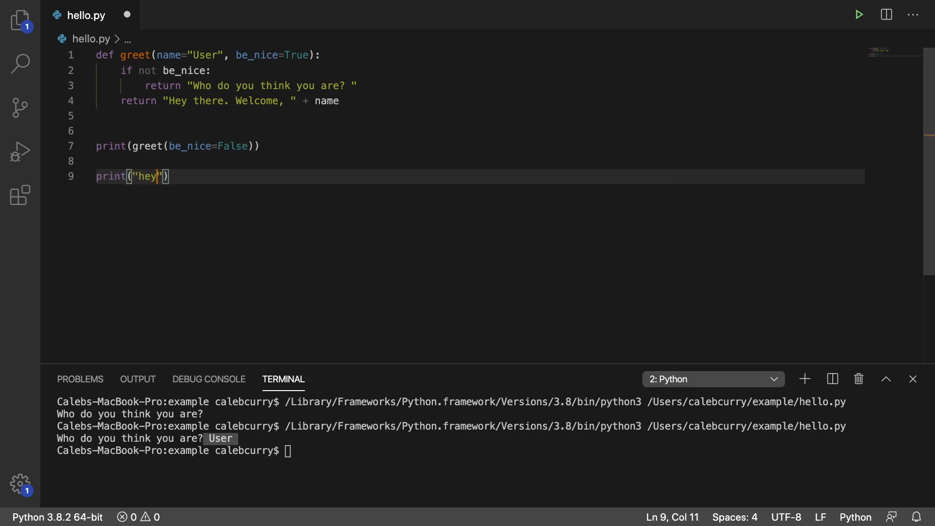
pyautogui.write(', 5, end=')
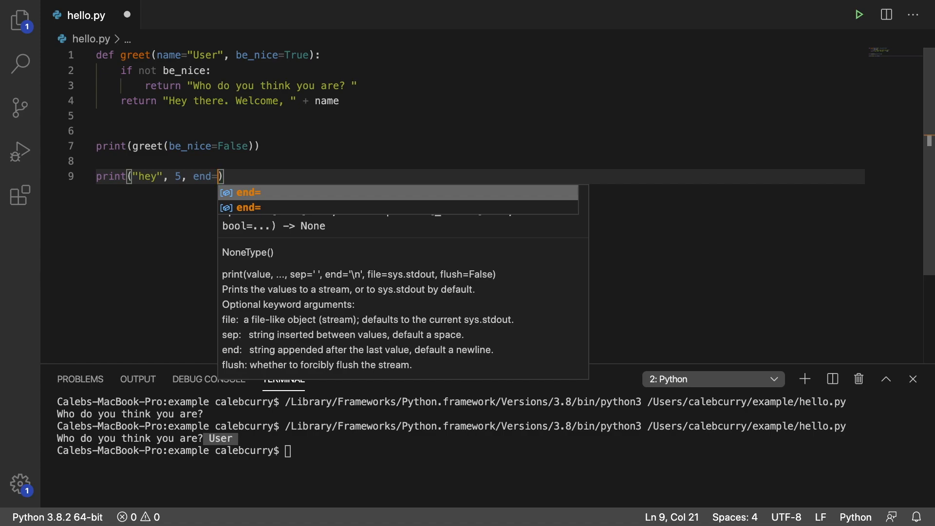
pyautogui.press('Backspace')
pyautogui.write('5,5,5,5,5,5,5,5,5,5,5,5,5,5,5,5,5,5,5,5,5,5,5,5 ')
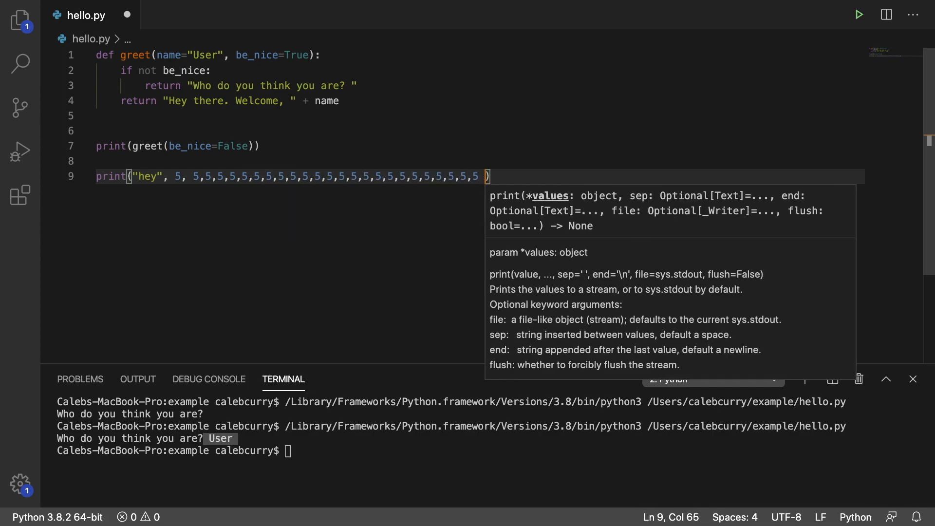
pyautogui.write('e')
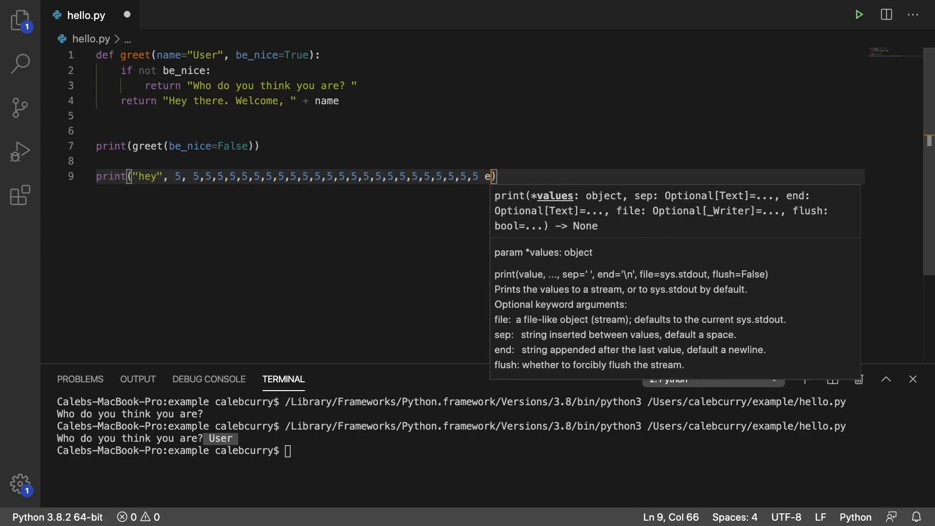
pyautogui.press('Backspace')
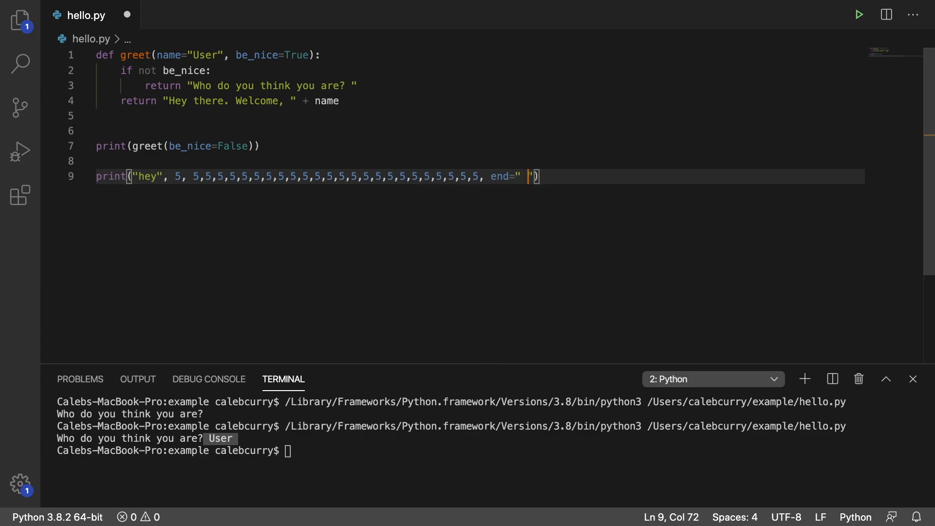
pyautogui.click(859, 14)
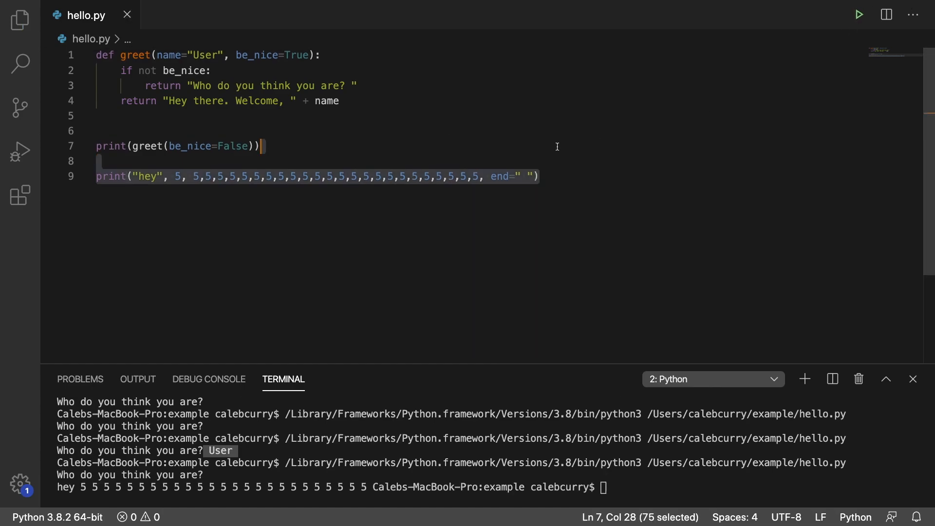
# Delete the selected "hey" print line so print(greet(be_nice=False)) is last.
pyautogui.press('Delete')
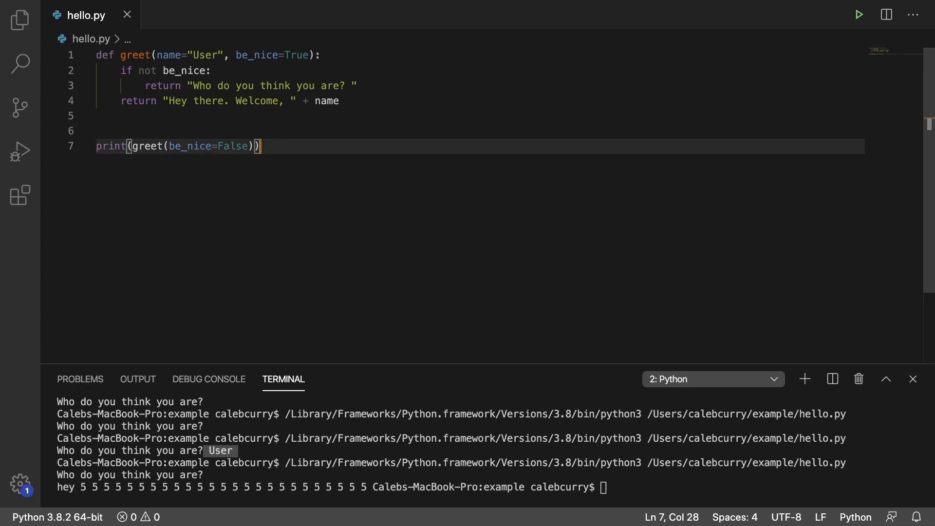
pyautogui.moveTo(543, 138)
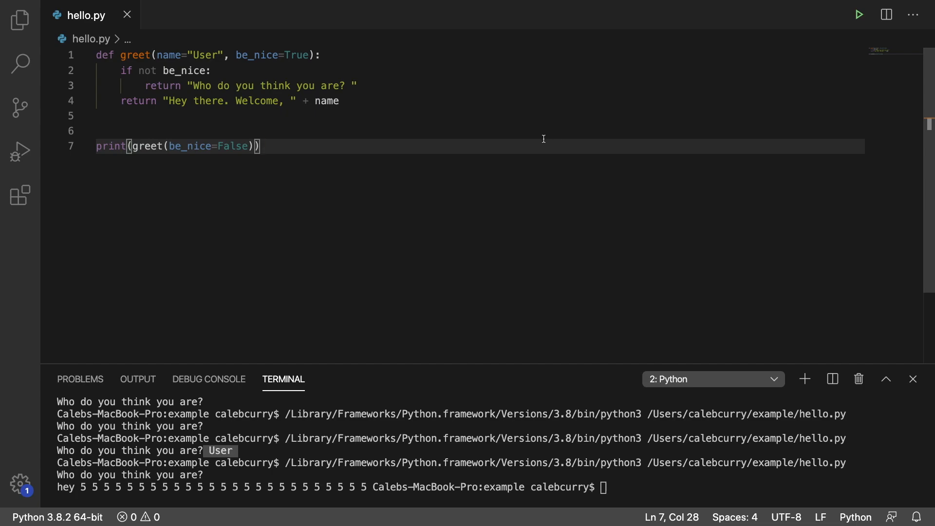